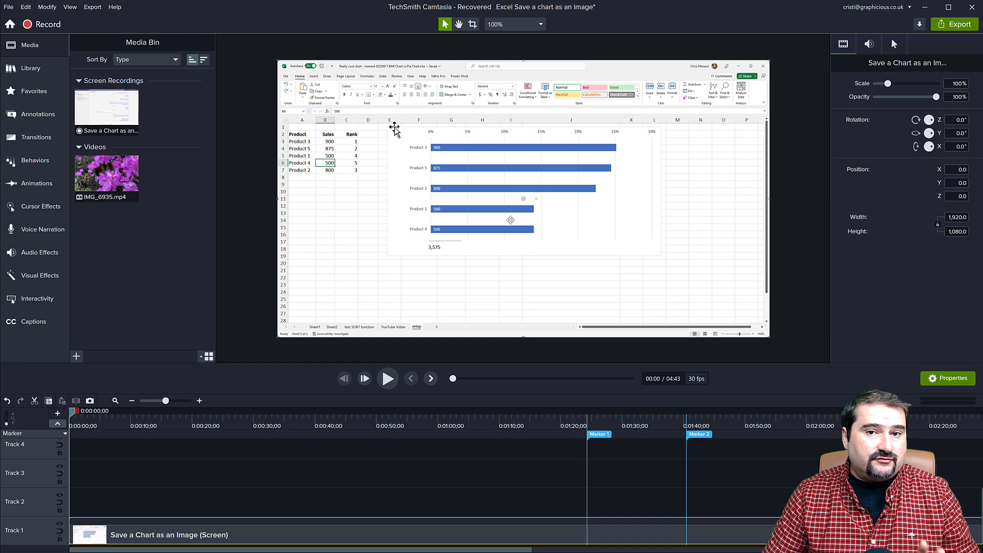
mouse_move(516, 235)
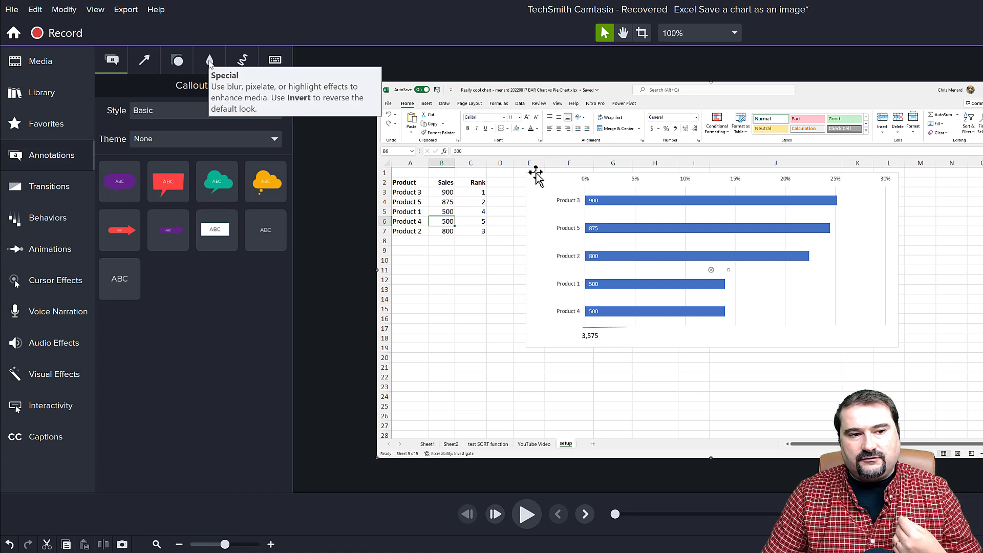
- Place a Blur annotation from Blur & Highlight over the Excel bar chart
click(209, 59)
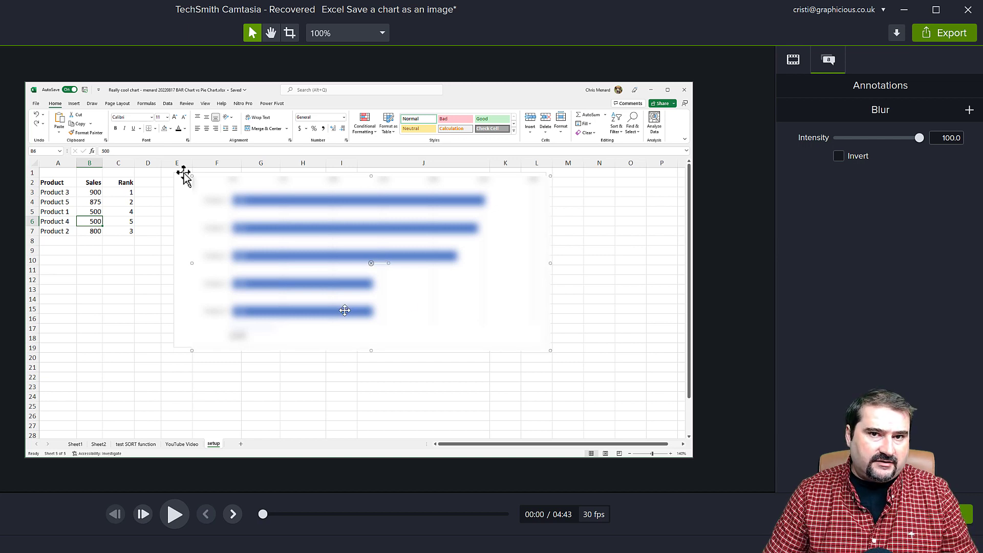
mouse_move(342, 245)
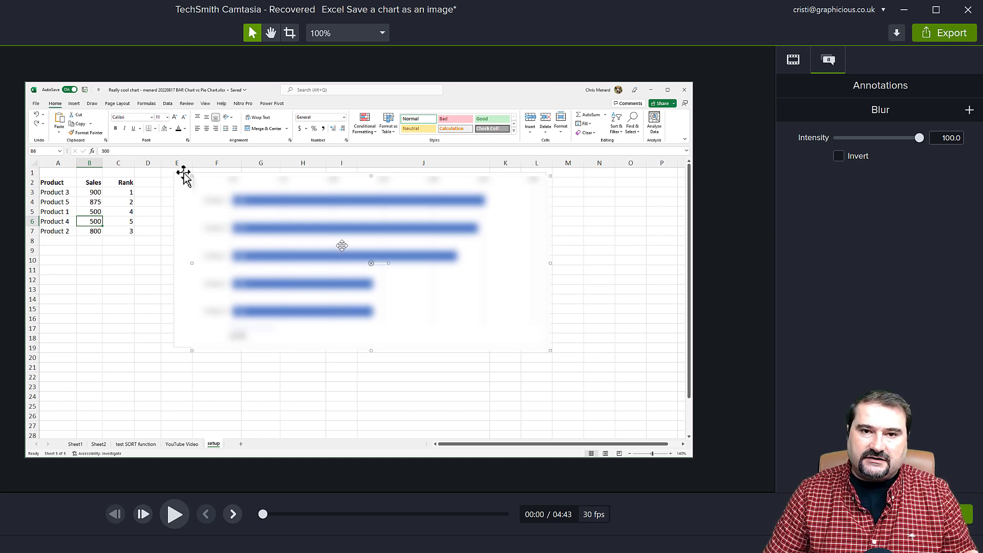
mouse_move(351, 260)
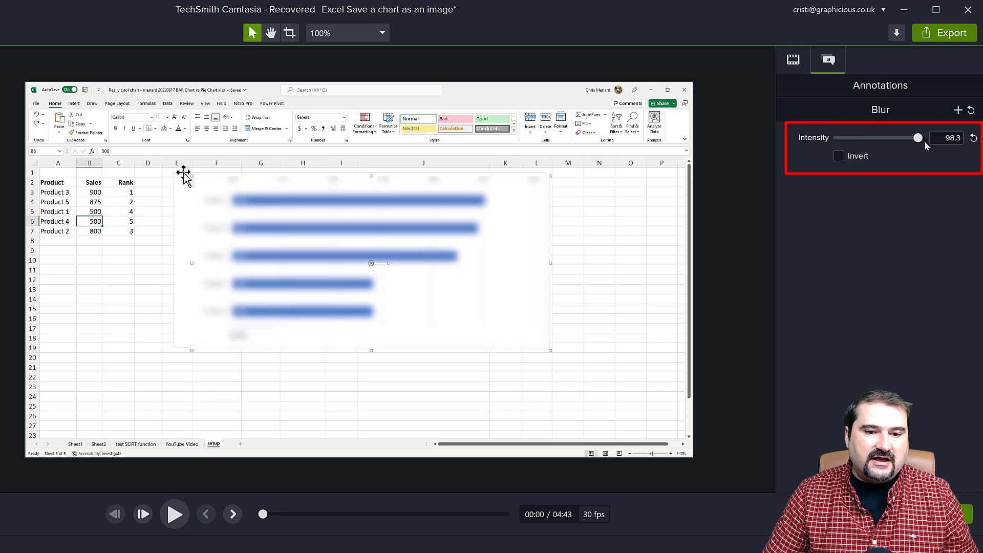
- Extend the Track 2 blur clip to span roughly the first minute of the recording
drag(917, 137, 921, 137)
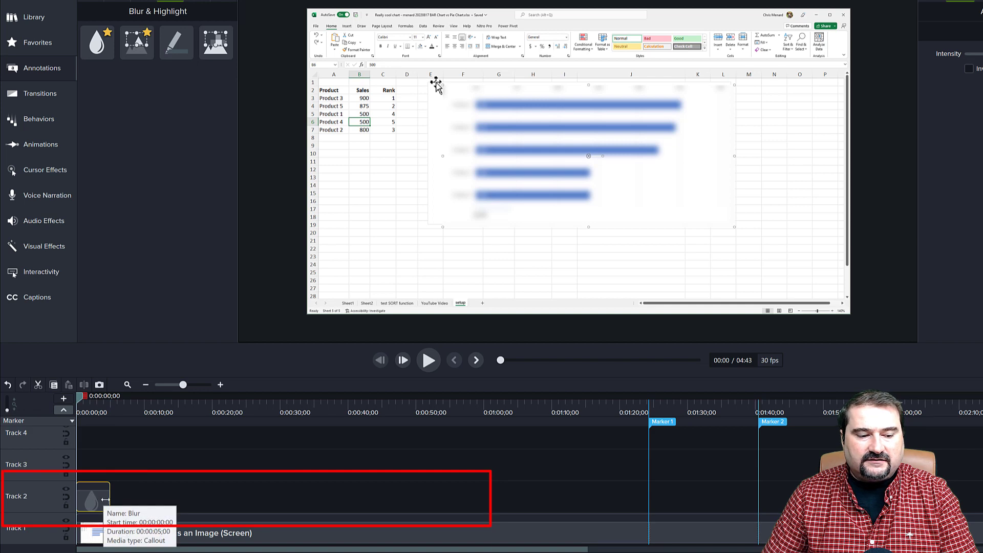
drag(103, 497, 478, 497)
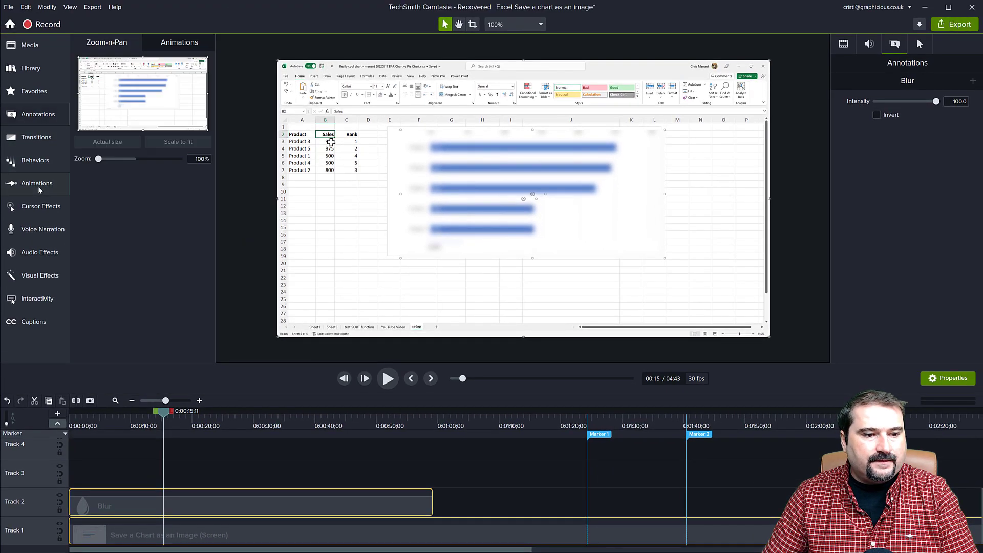
- Select and delete the Blur annotation on Track 2, unblurring the chart
click(179, 42)
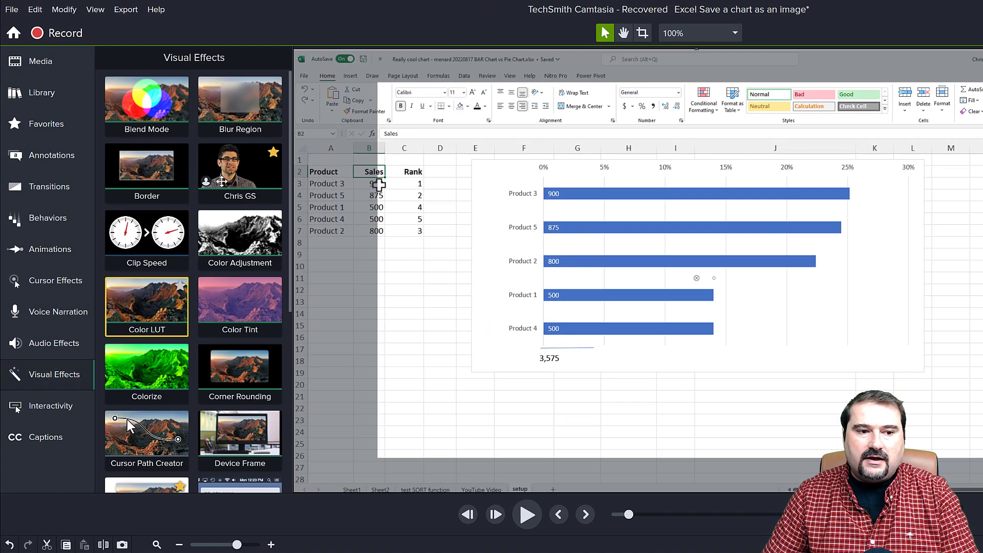
- Apply Blur Region to the Excel recording and enlarge it over the entire chart
click(239, 105)
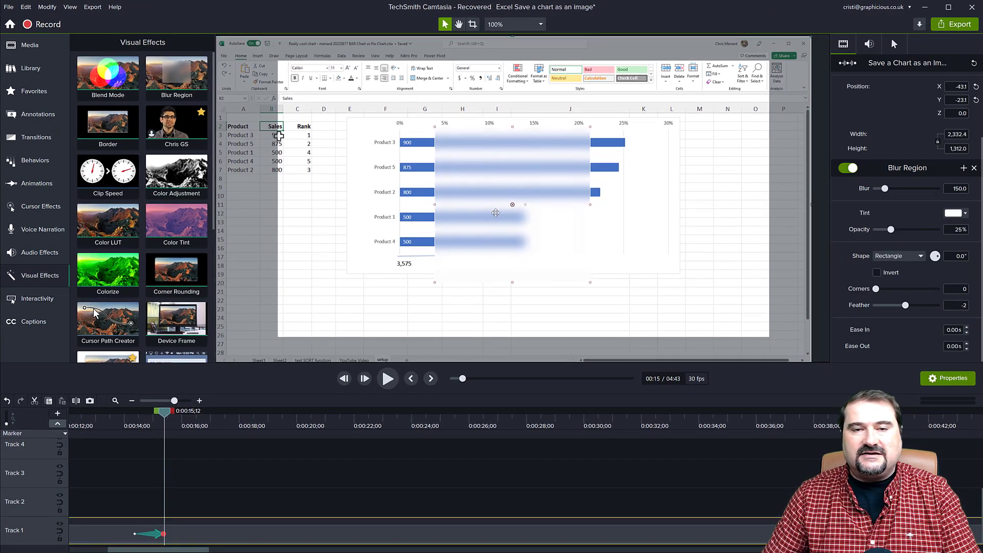
mouse_move(519, 218)
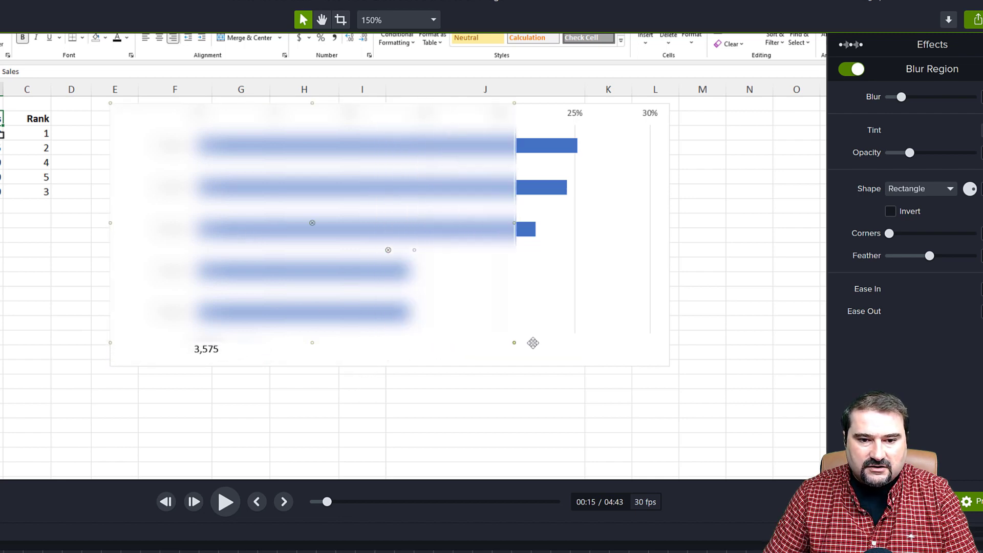
drag(514, 342, 669, 364)
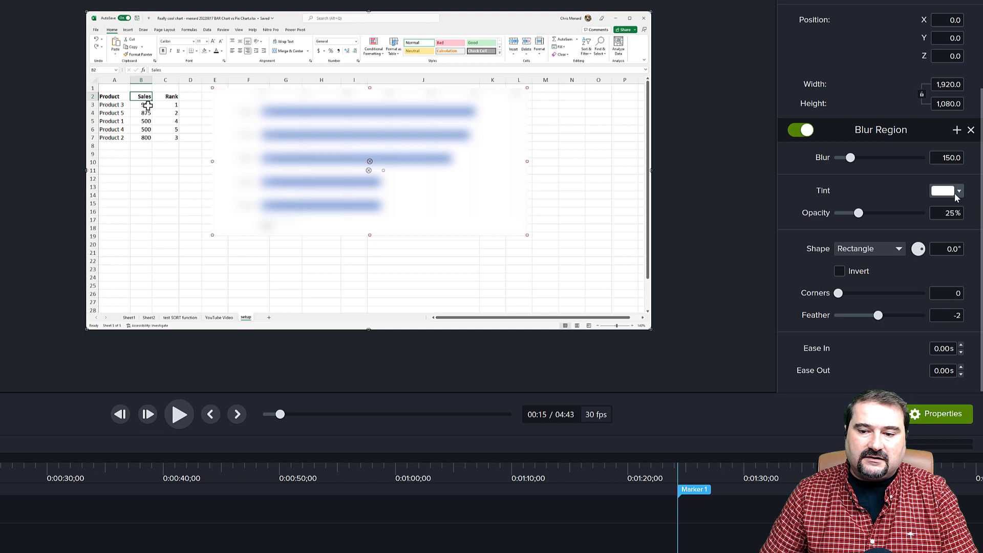
- Choose a green tint for the Blur Region and settle its opacity at 23%
click(943, 190)
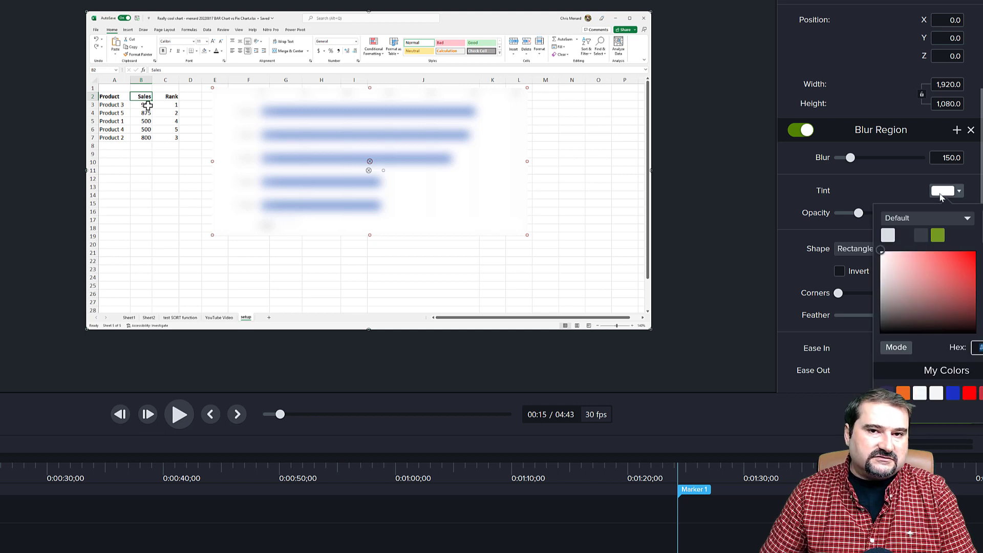
click(938, 235)
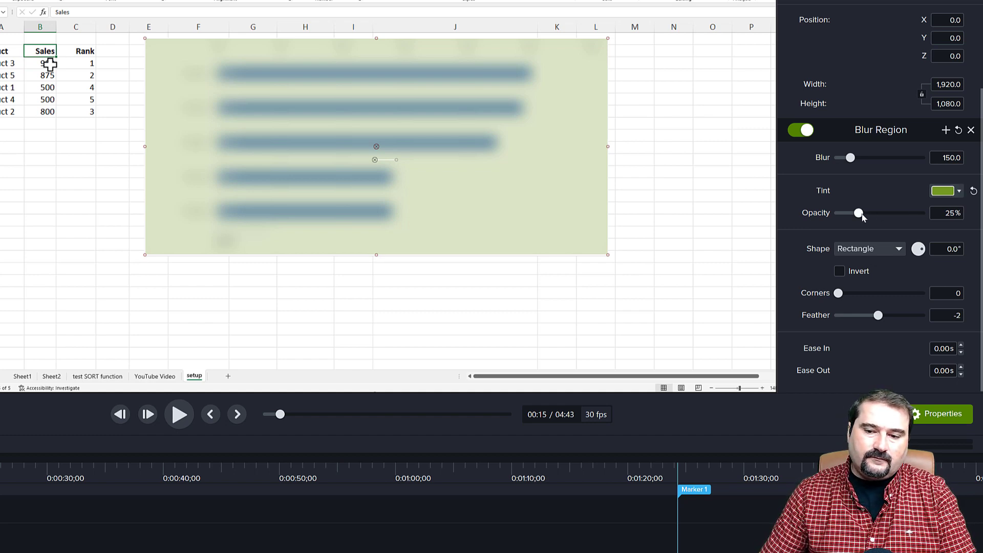
drag(859, 213, 869, 213)
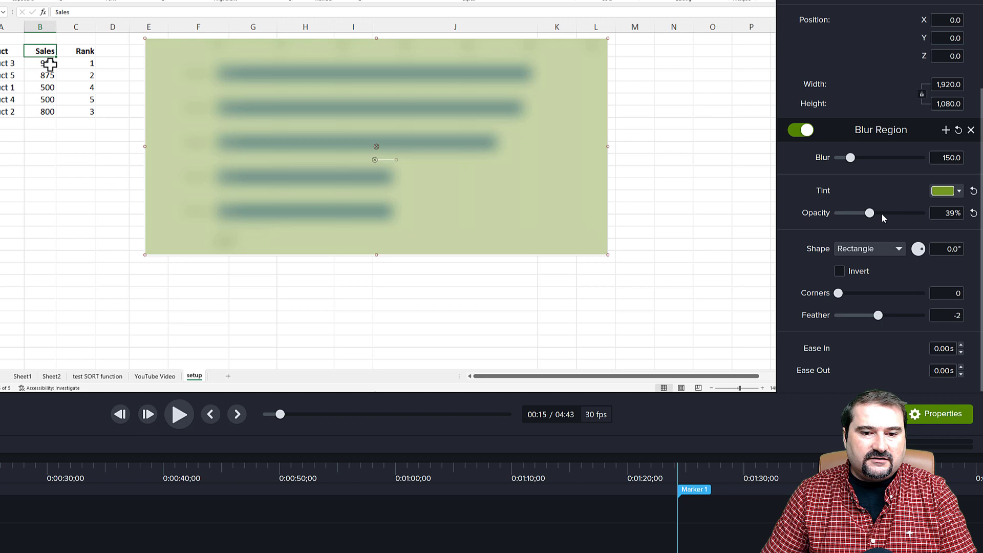
drag(869, 213, 916, 212)
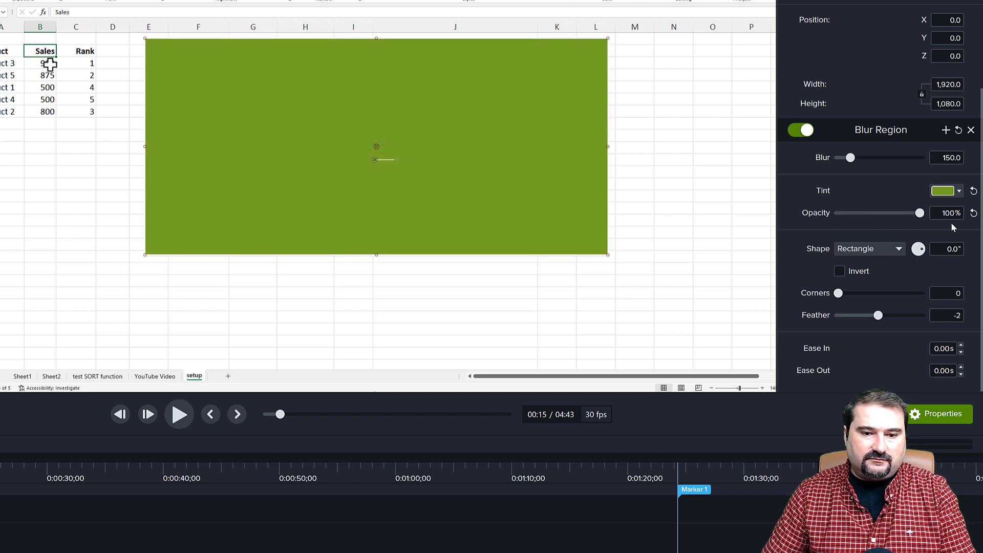
drag(913, 213, 861, 212)
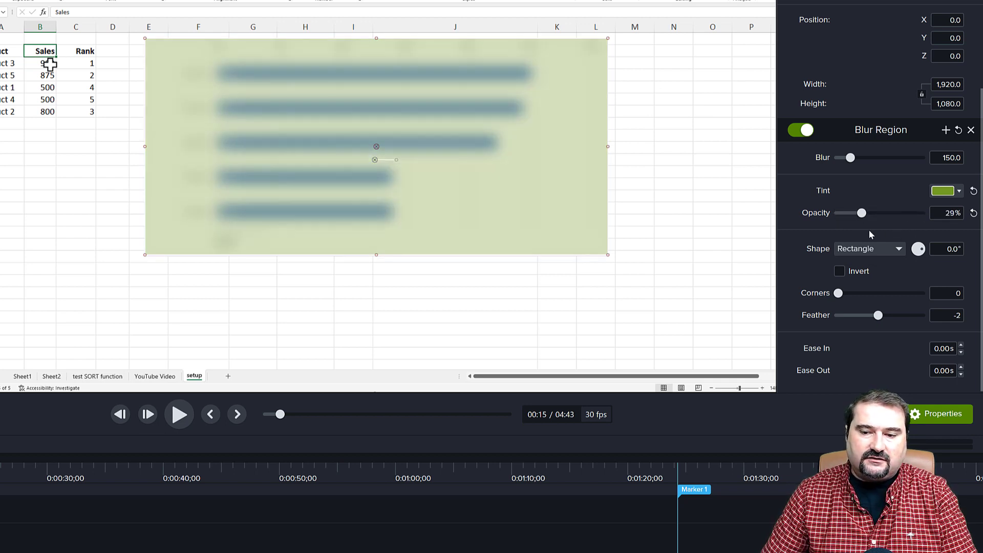
drag(863, 213, 859, 213)
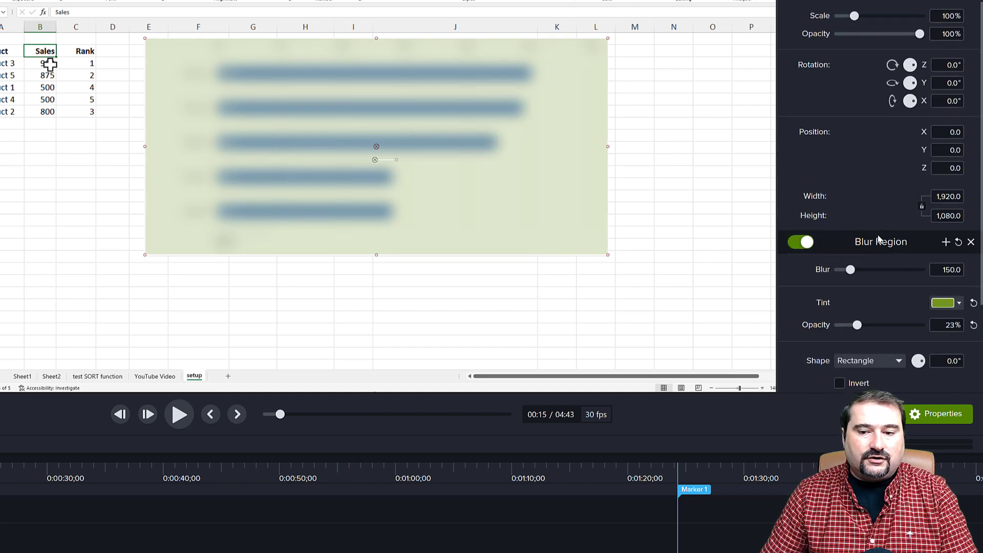
scroll(down, 3)
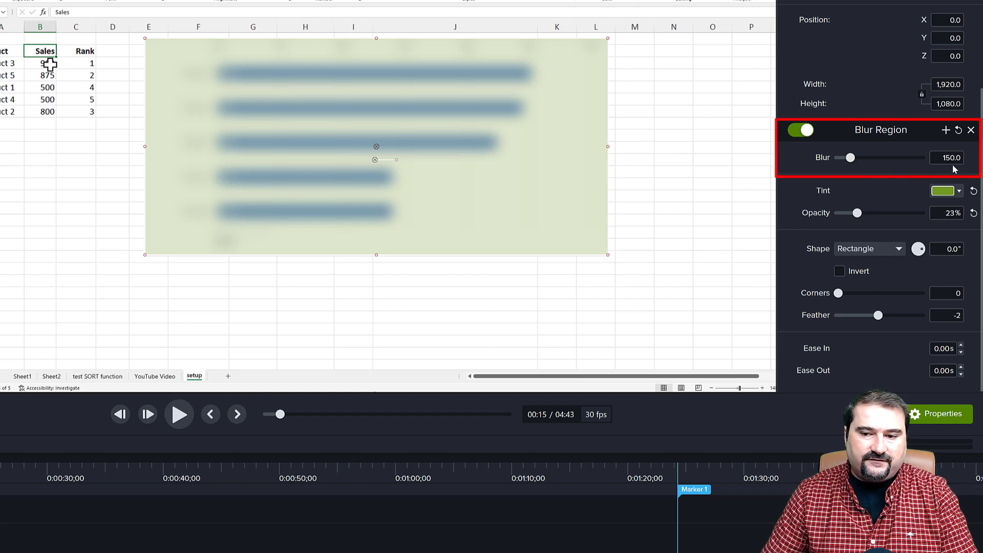
- Push the chart blur strength to maximum and keep the region shape rectangular
drag(851, 157, 859, 157)
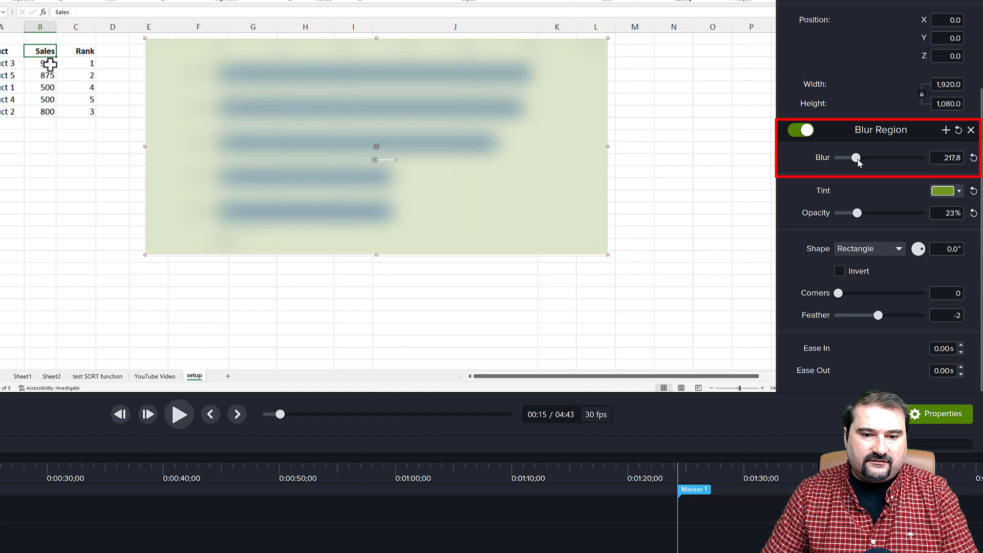
drag(859, 158, 880, 158)
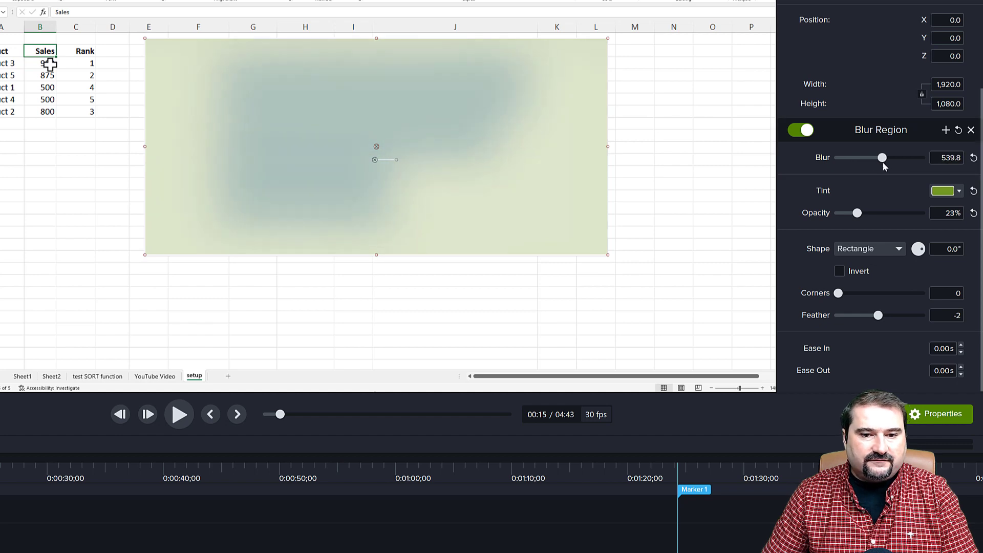
drag(880, 157, 921, 157)
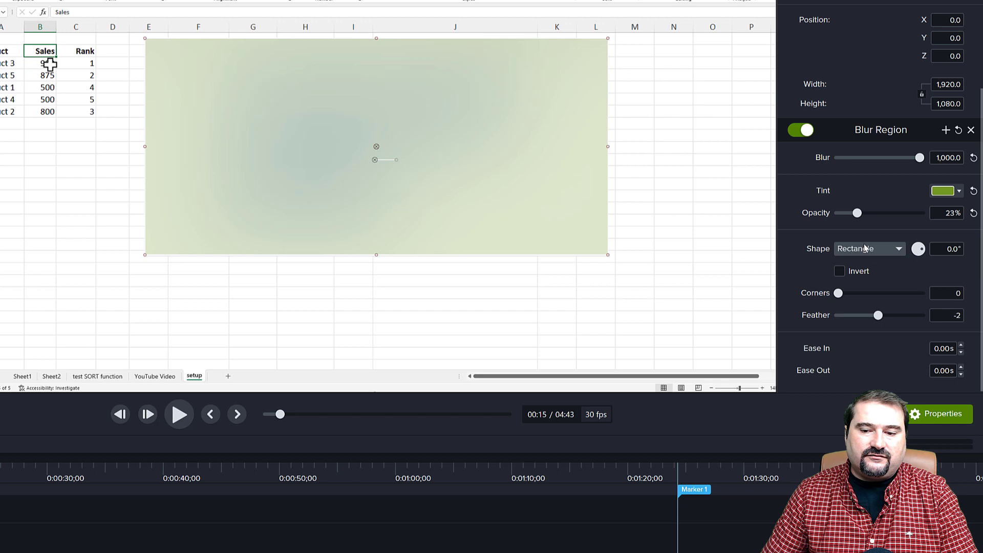
click(868, 248)
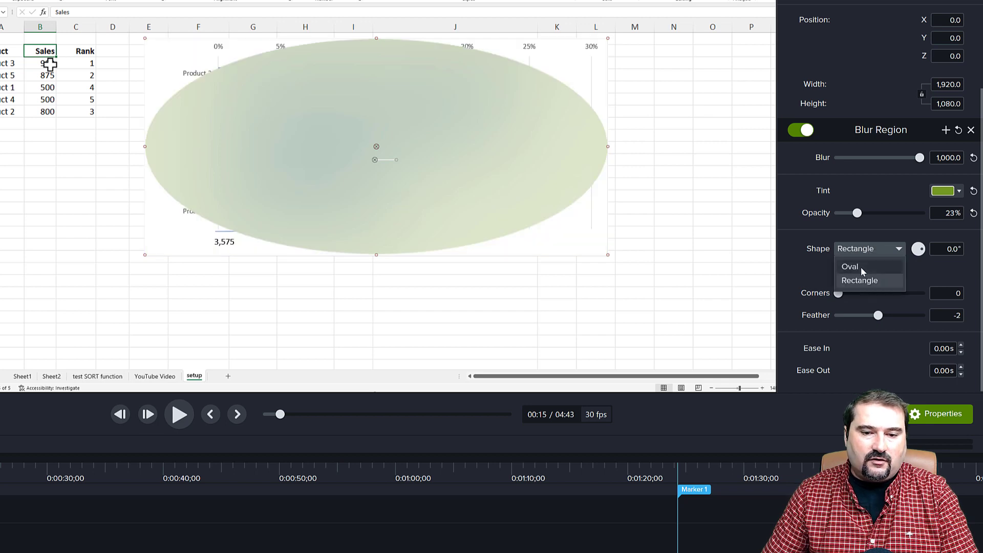
click(859, 280)
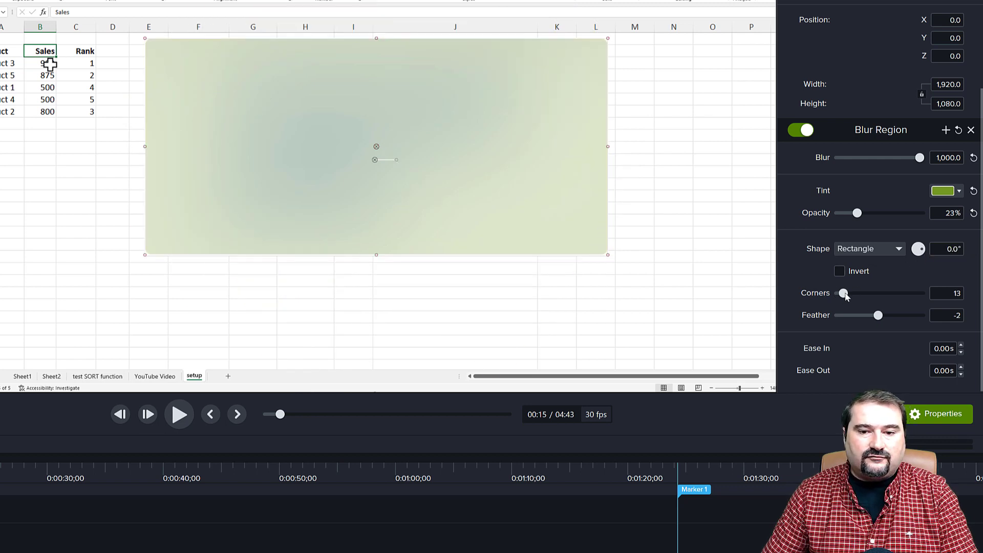
- Round the region's corners to 93 and feather its edges to around 39
drag(843, 293, 894, 293)
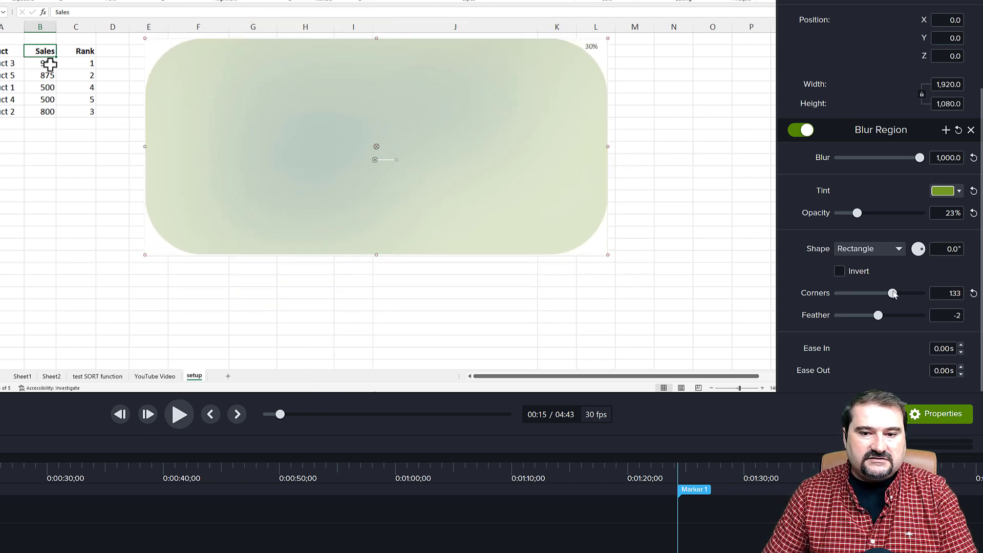
drag(893, 293, 877, 293)
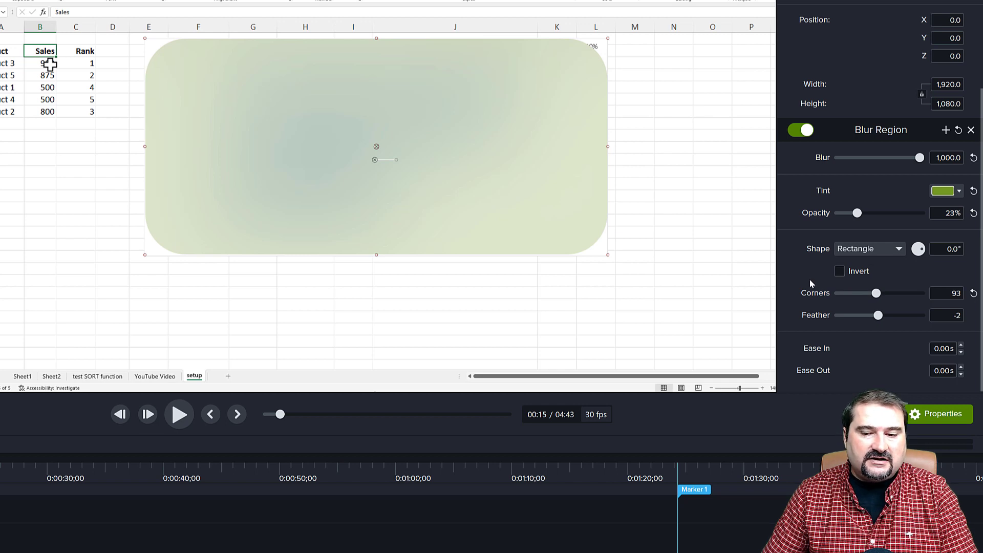
drag(878, 315, 864, 315)
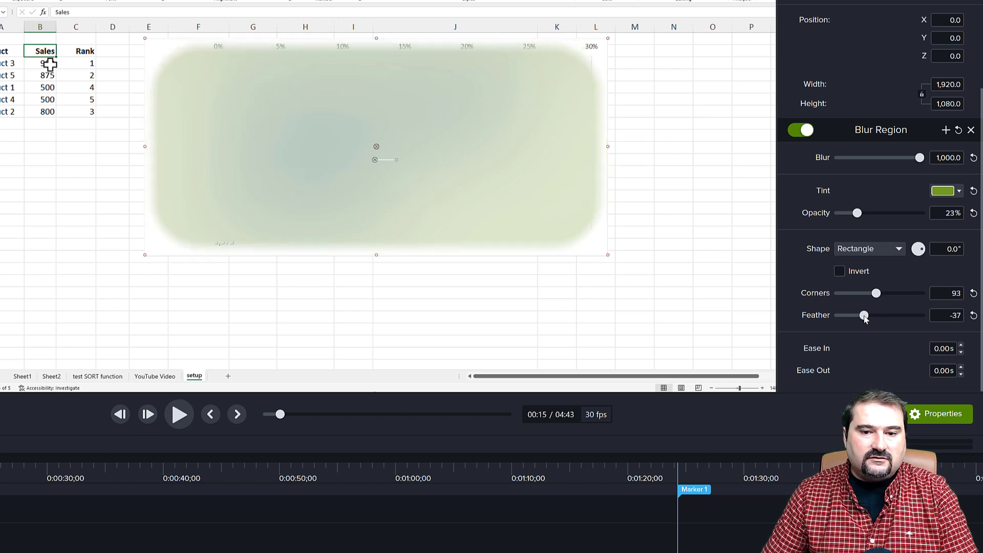
drag(865, 315, 852, 315)
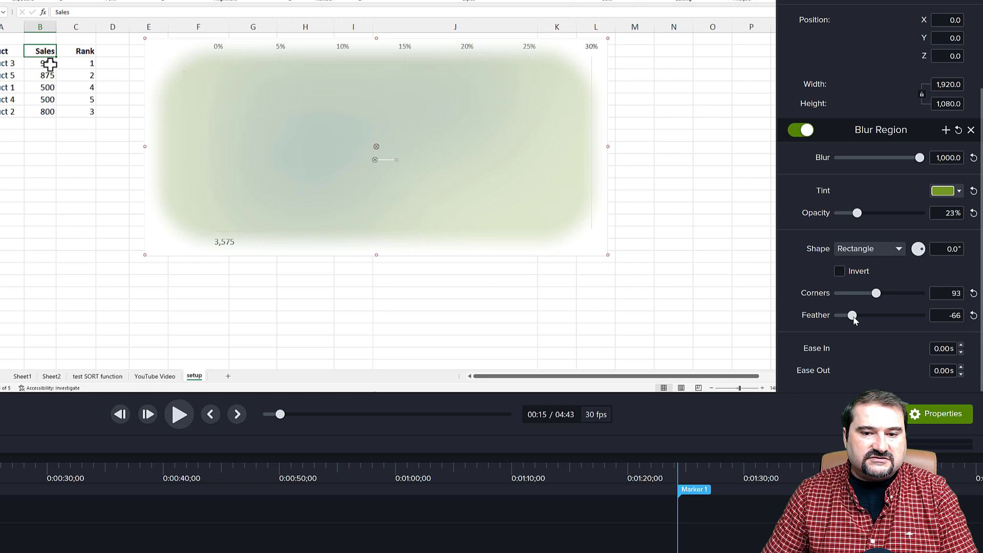
drag(852, 315, 879, 315)
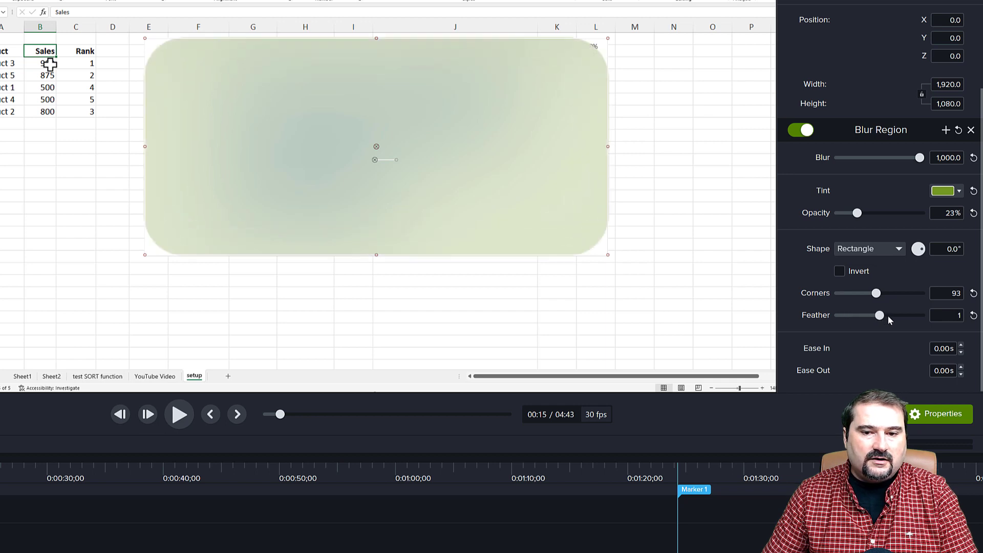
drag(880, 315, 868, 316)
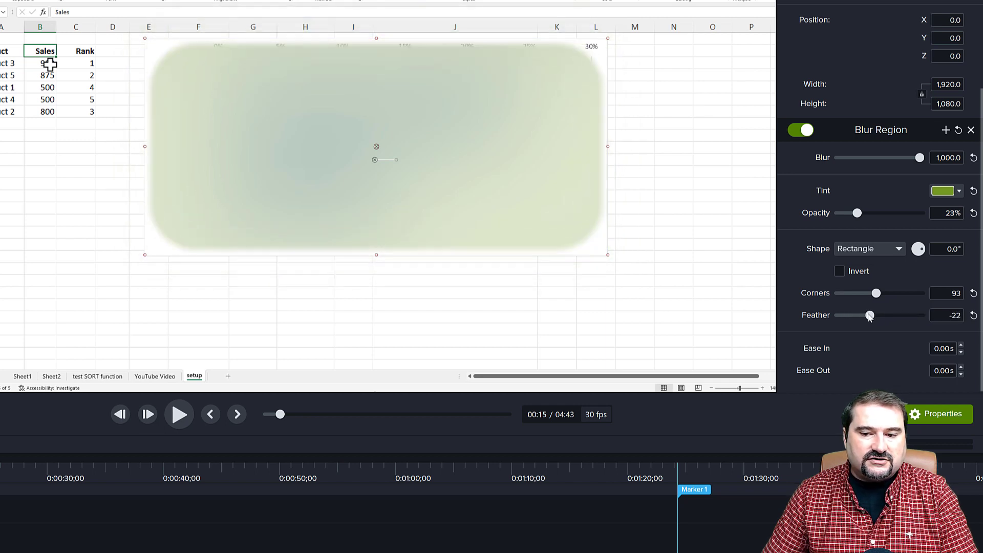
drag(869, 315, 895, 315)
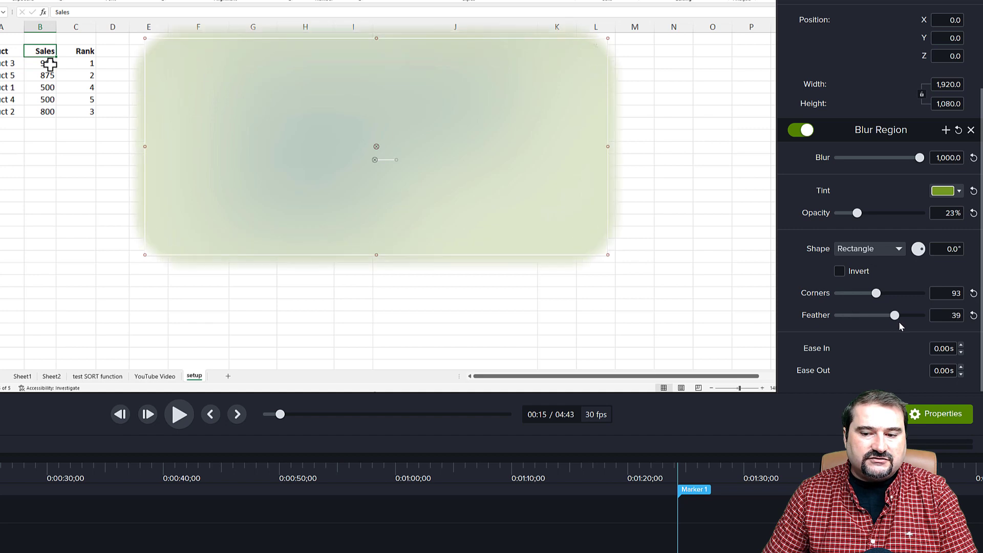
drag(907, 314, 933, 315)
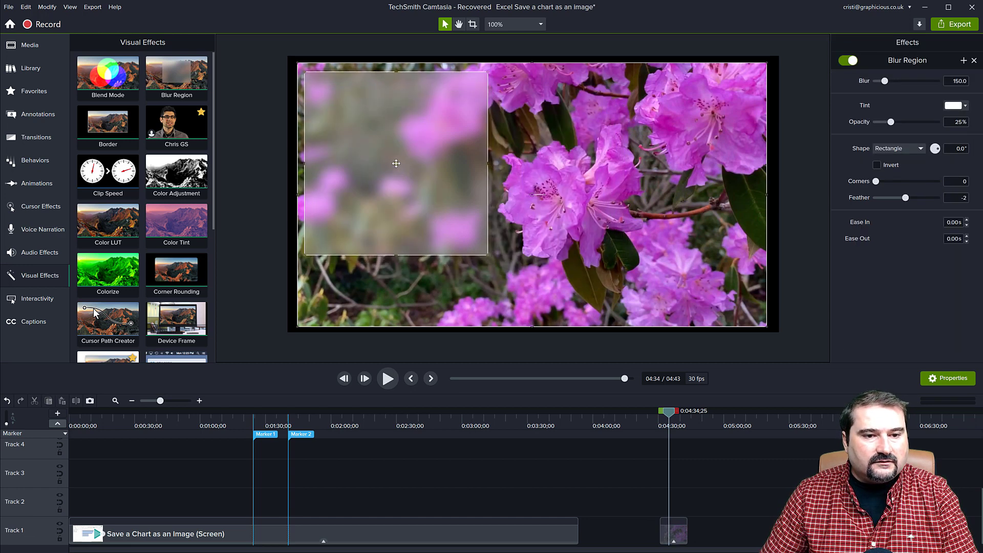
- Drag the flower clip's Blur Region handles until it fills the whole frame
drag(396, 162, 391, 156)
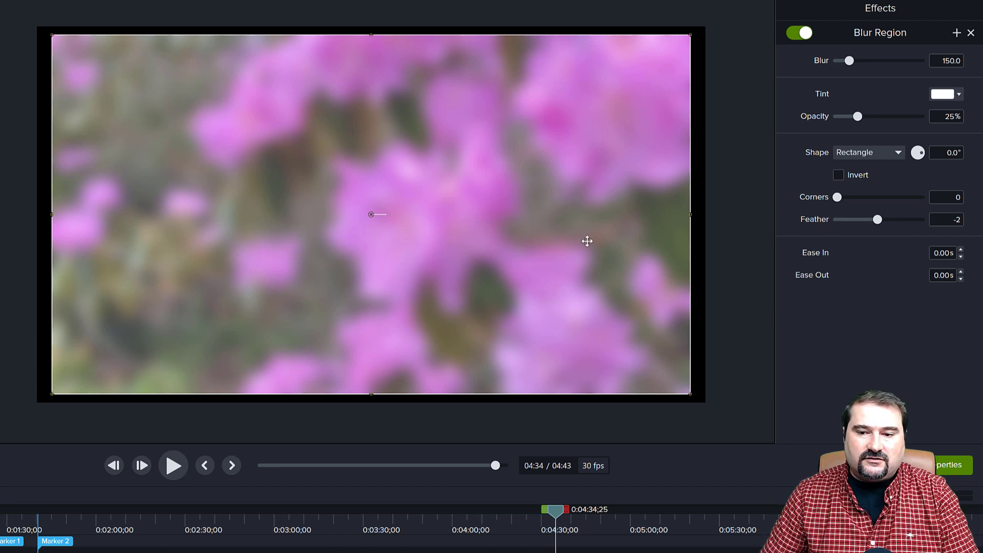
- Test Feather values, tick Invert, and set the flower blur's Feather to -100
drag(877, 219, 859, 218)
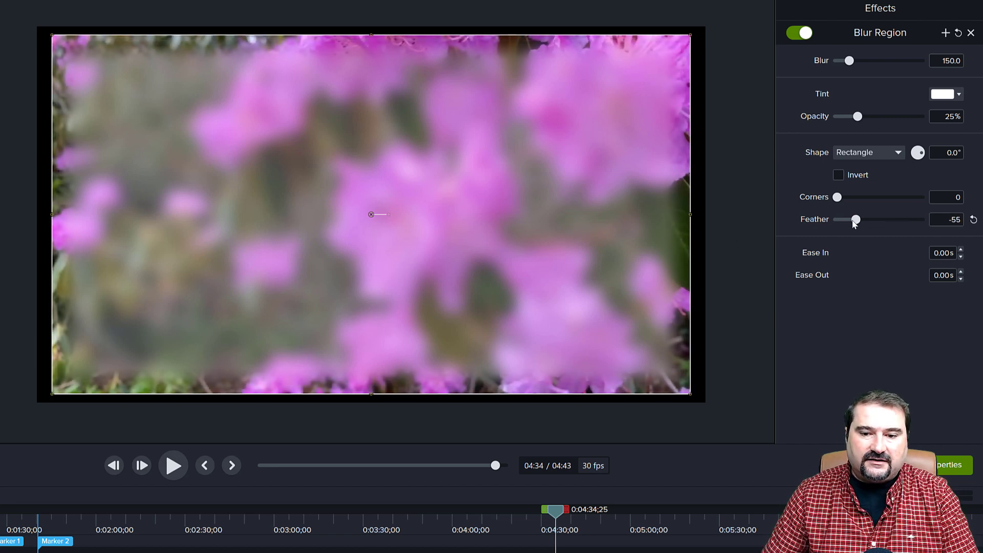
drag(860, 220, 921, 219)
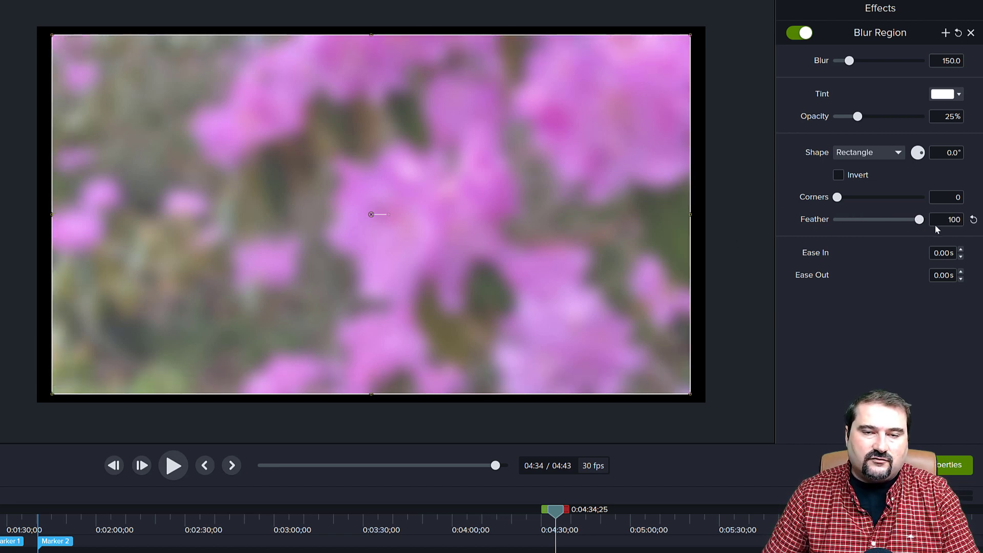
drag(922, 218, 876, 219)
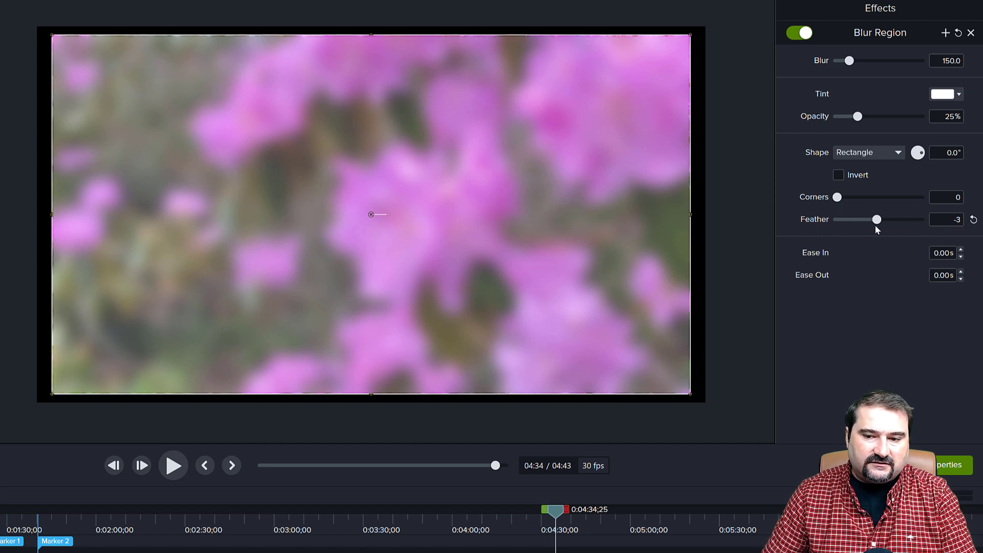
drag(876, 219, 848, 220)
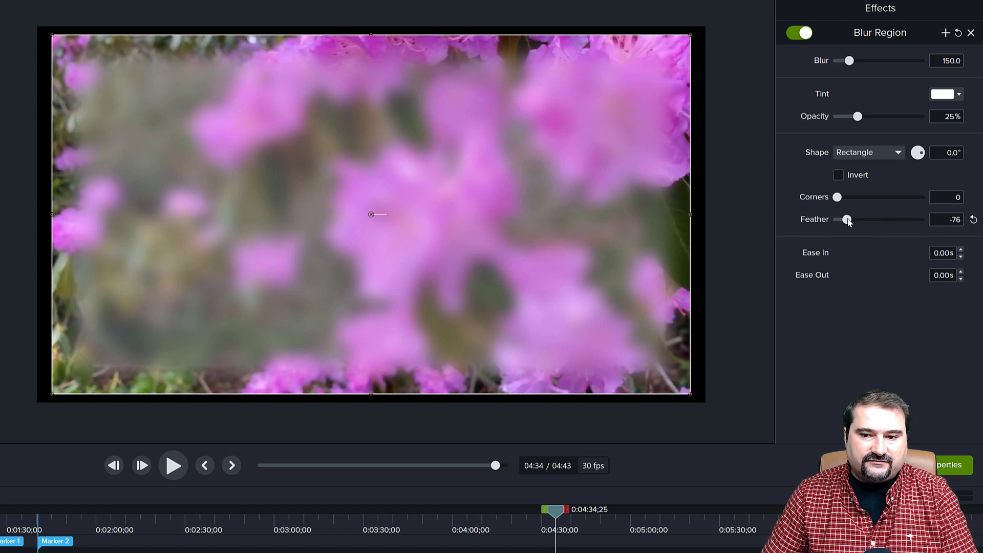
click(838, 175)
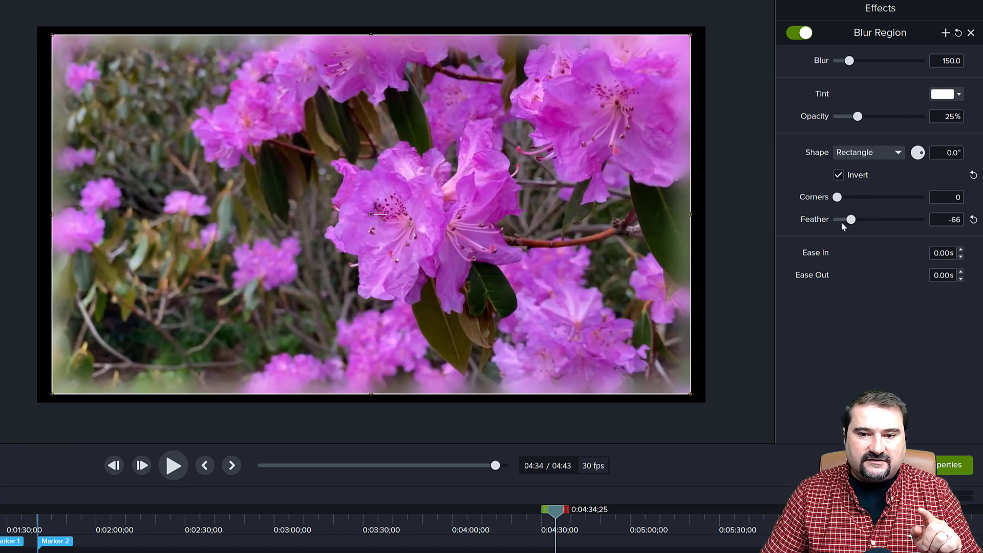
drag(852, 220, 837, 219)
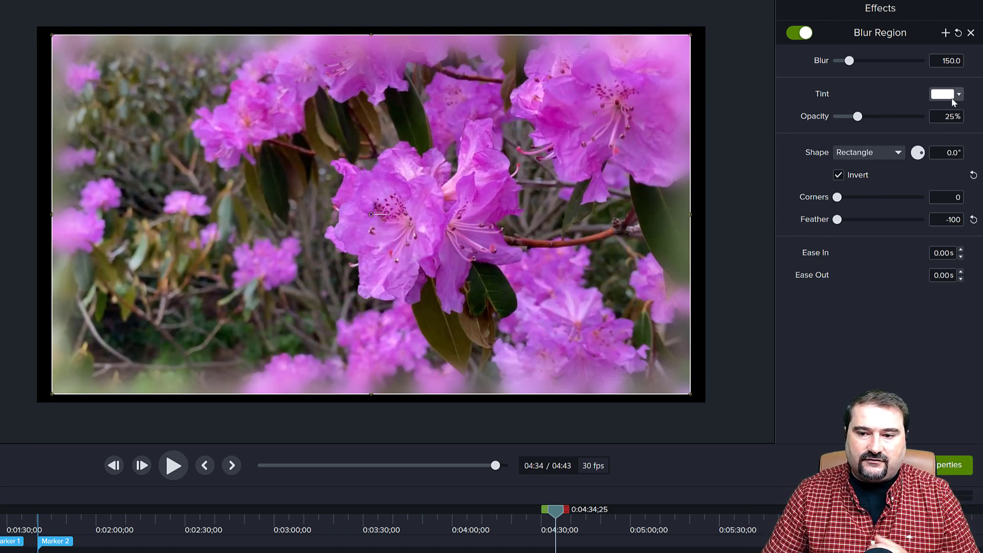
- Set a black tint at 46% opacity, Corners 89, reduced Feather, and untick Invert
click(942, 94)
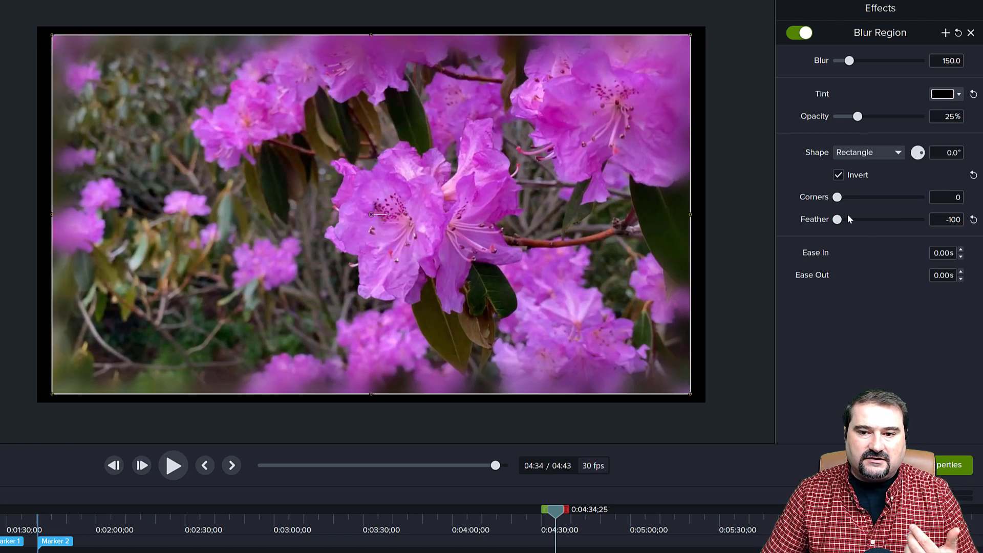
drag(860, 116, 876, 117)
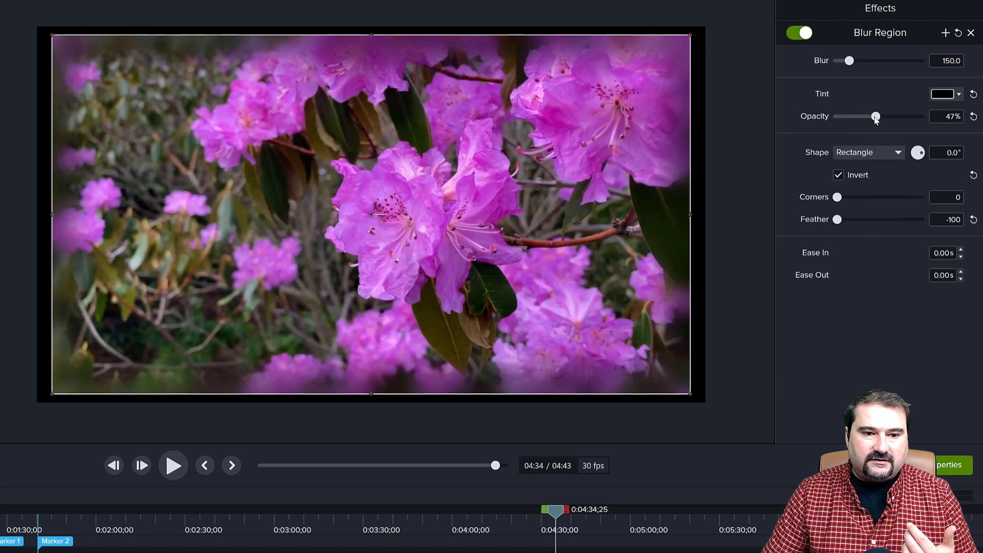
drag(837, 196, 845, 196)
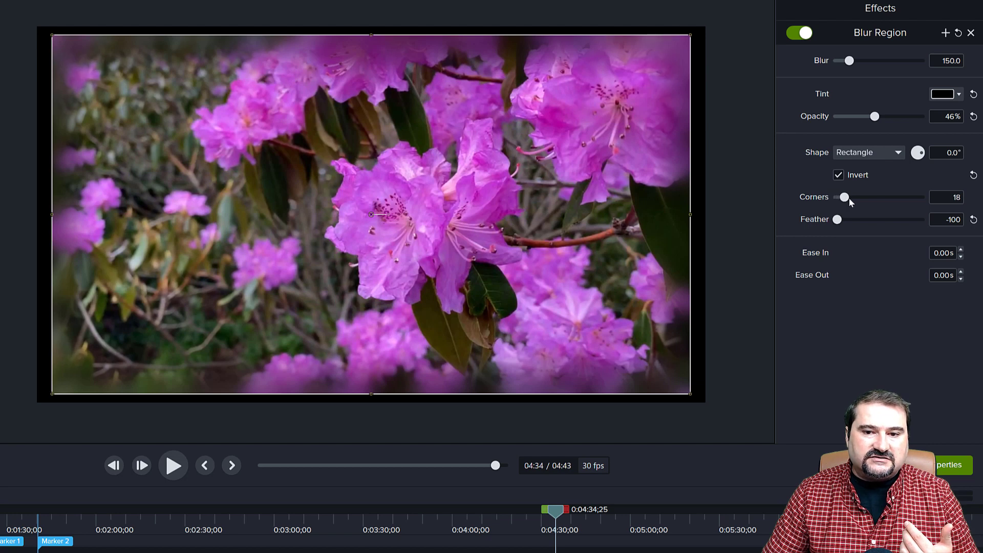
drag(844, 196, 873, 197)
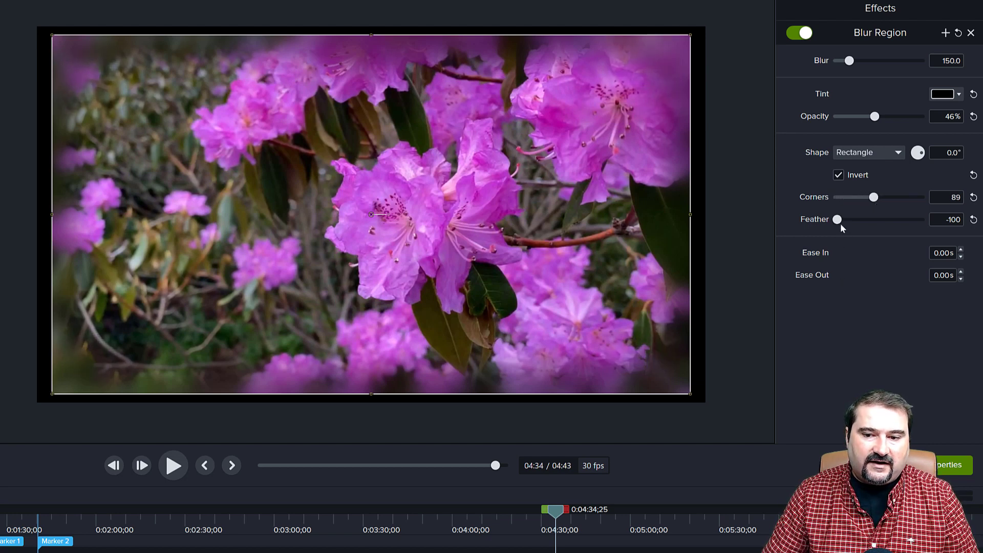
drag(837, 220, 854, 219)
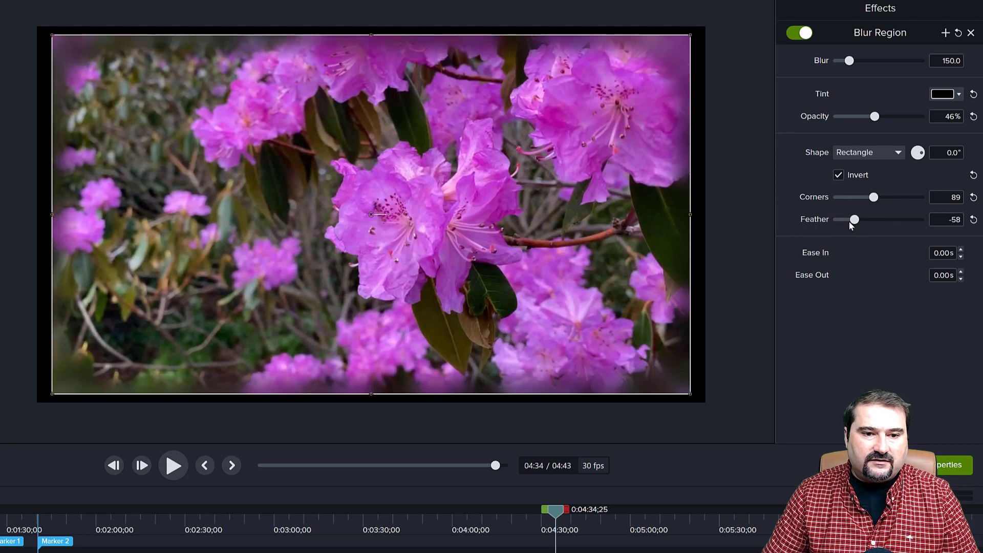
click(838, 175)
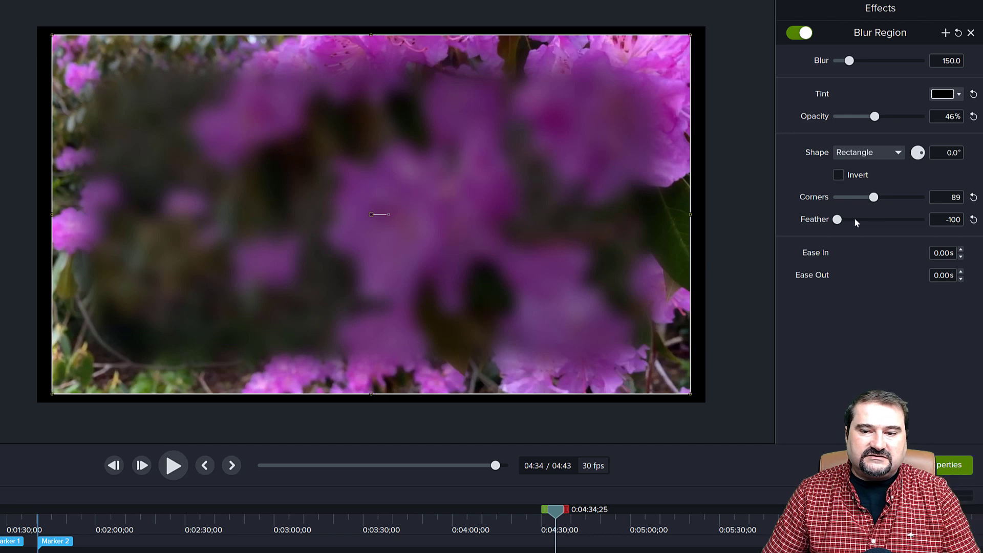
- Re-tick Invert on the flower blur and pick a magenta tint colour
click(838, 175)
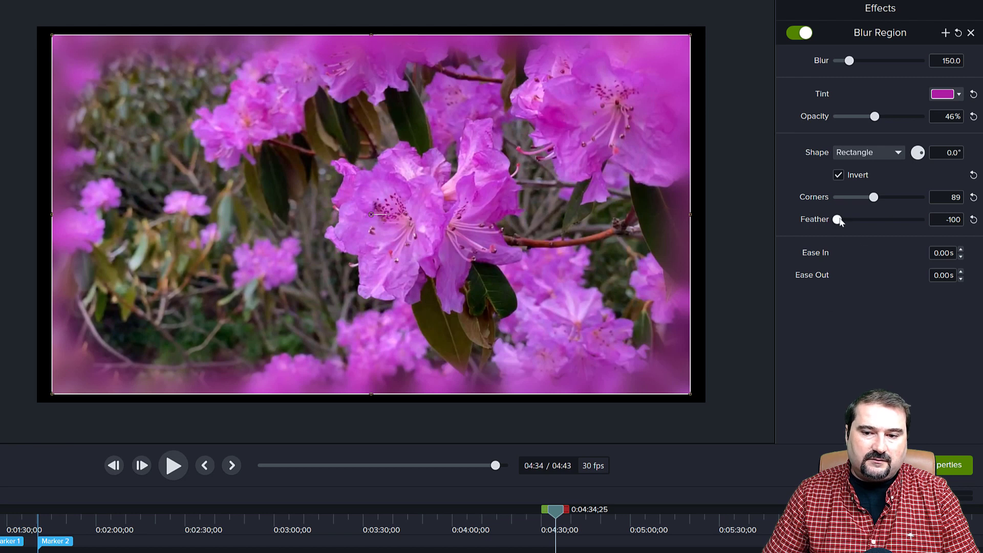
drag(838, 219, 840, 219)
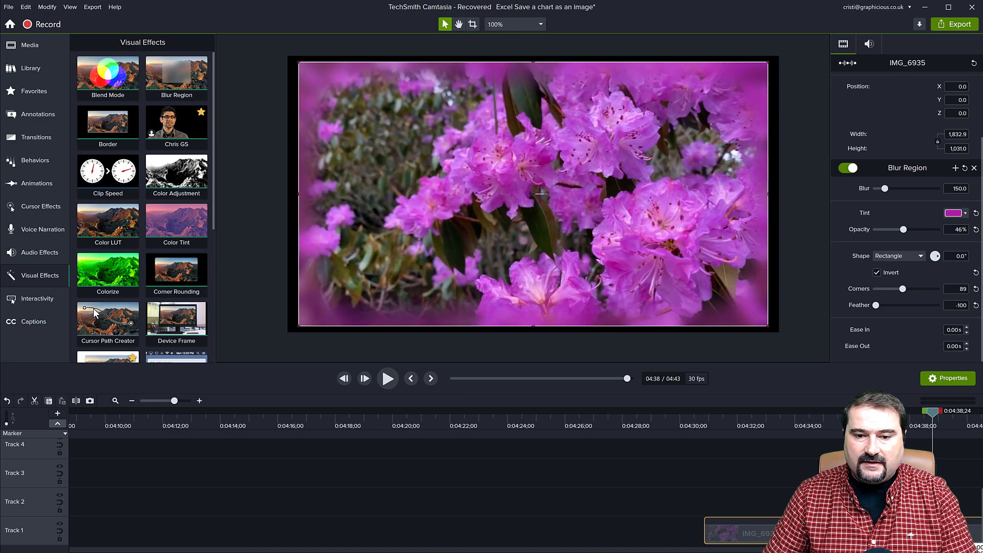
mouse_move(907, 240)
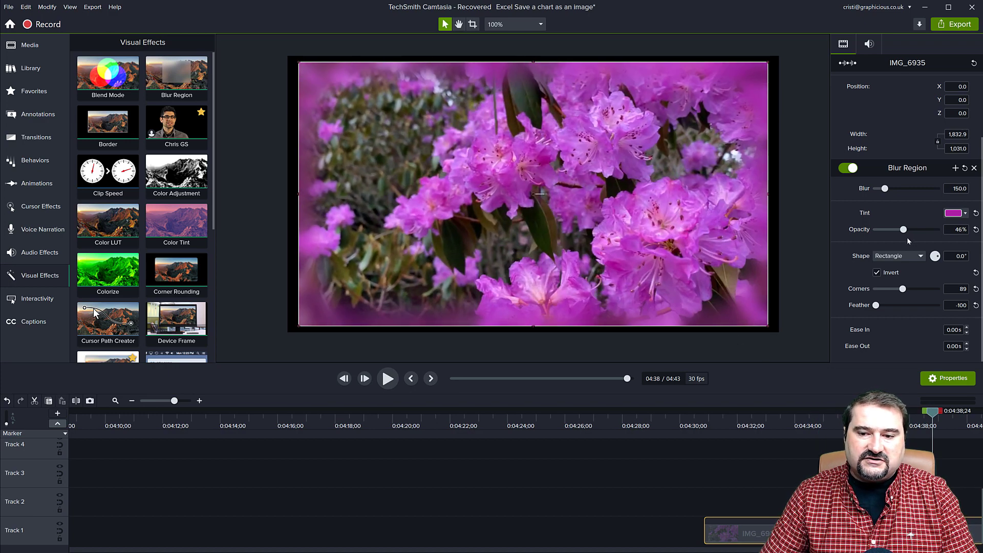
- Set a different blur opacity at 4:38 than 4:33's 46%, then adjust the starting tint
drag(903, 229, 889, 229)
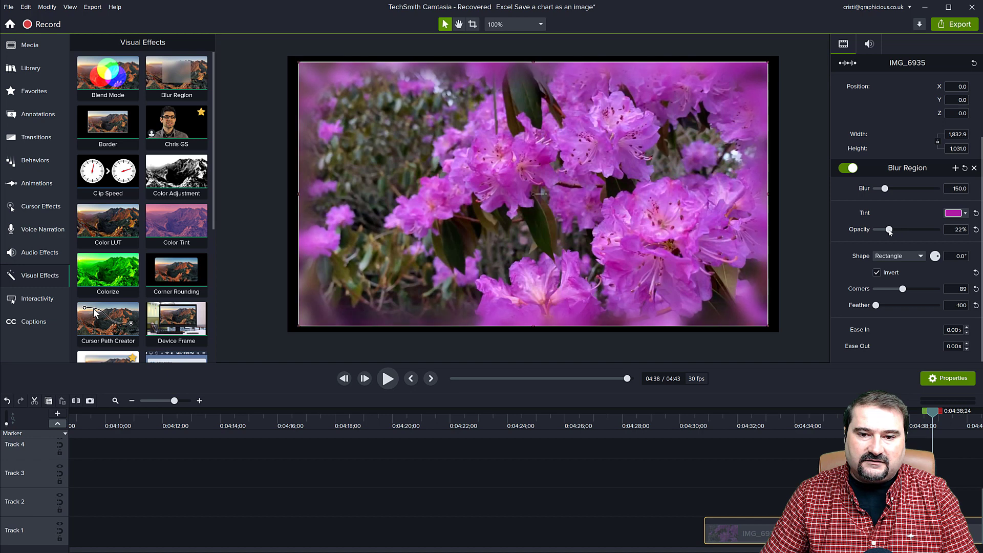
drag(888, 230, 935, 229)
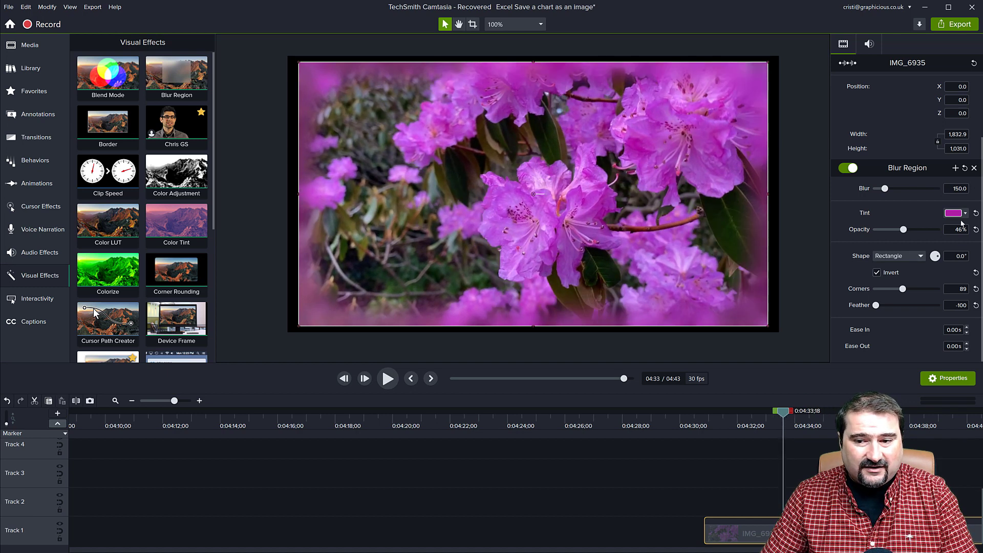
click(953, 212)
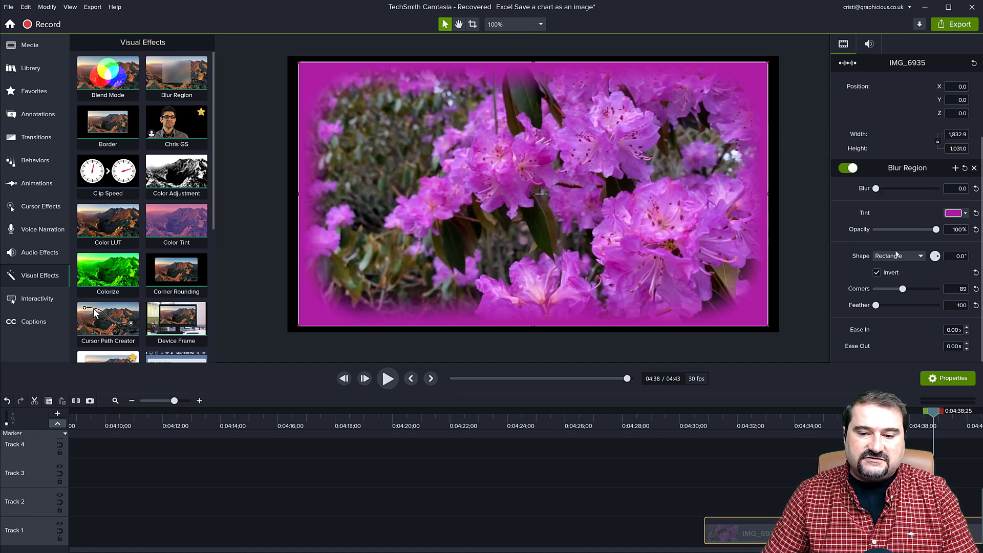
- Set feather to 56 at 4:38, return to 4:33 and preview the animated blur
drag(871, 305, 921, 305)
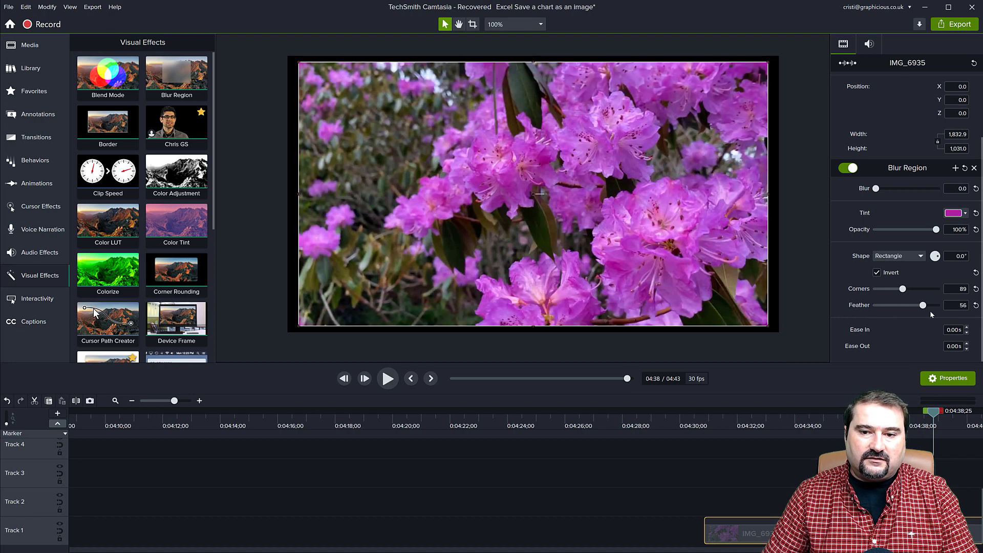
drag(922, 305, 933, 305)
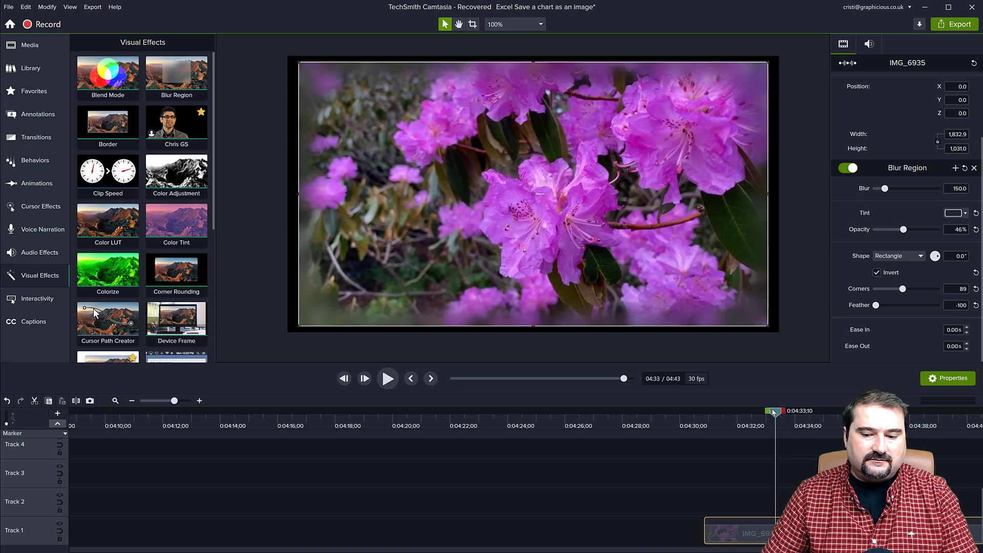
click(387, 377)
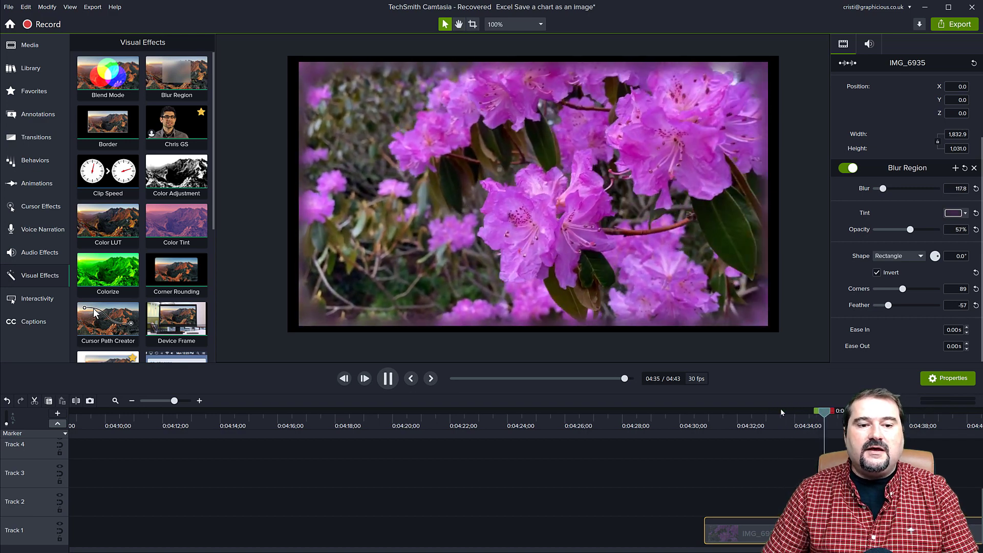